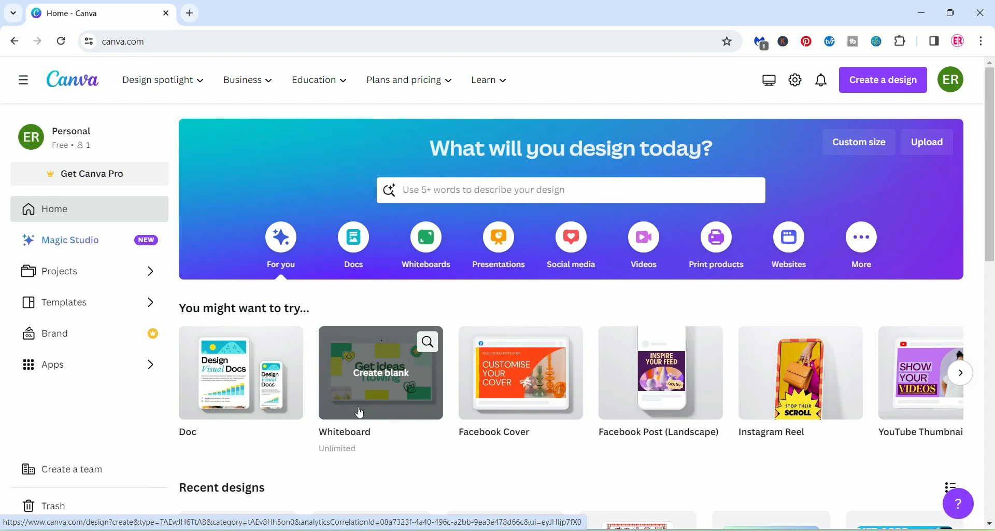
pyautogui.moveTo(364, 335)
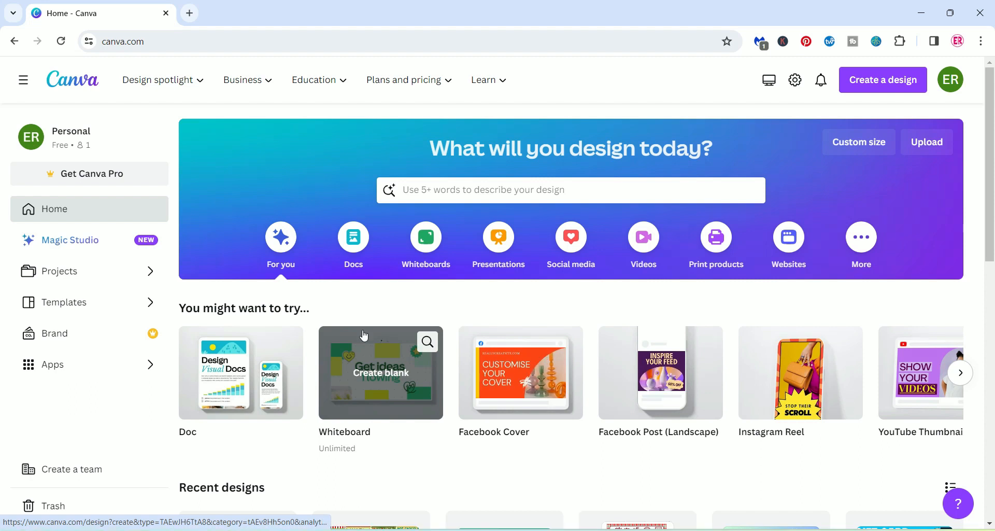
pyautogui.moveTo(919, 167)
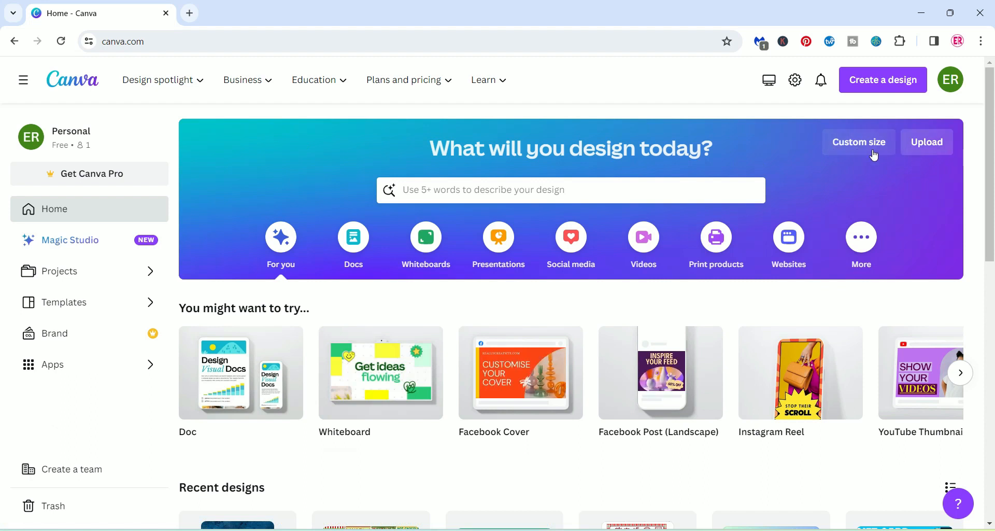
# Create a custom 2550 × 3300 px (8.5 × 11 in) design and open it for editing
pyautogui.click(859, 141)
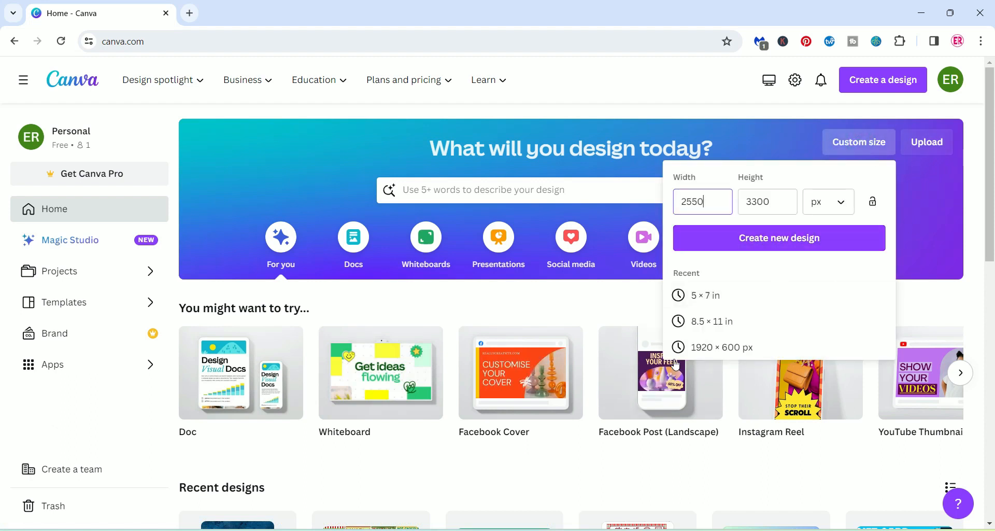
pyautogui.moveTo(686, 257)
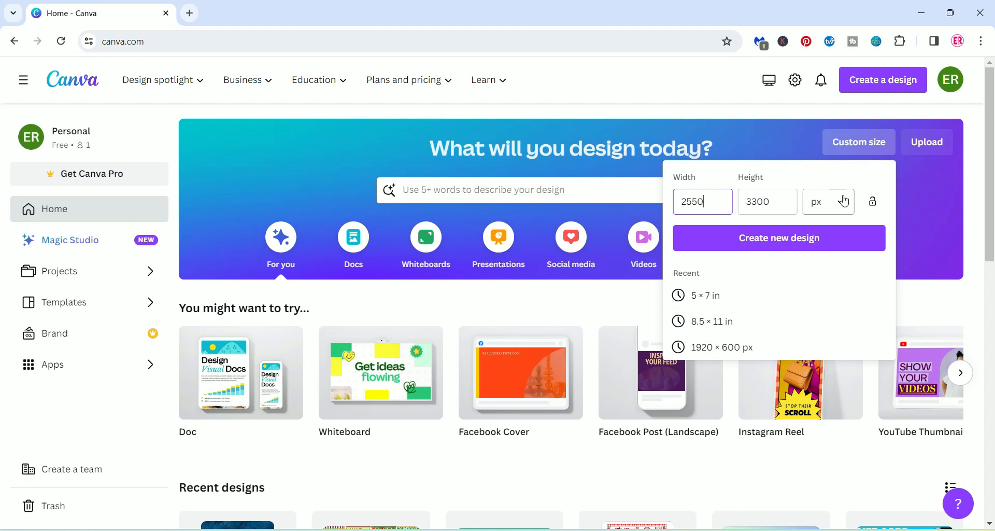
pyautogui.click(828, 201)
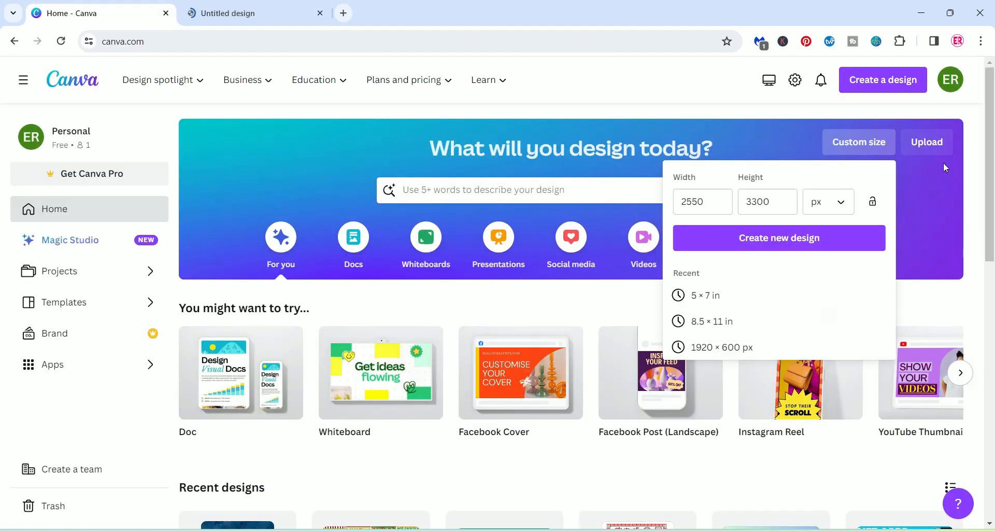
pyautogui.moveTo(927, 142)
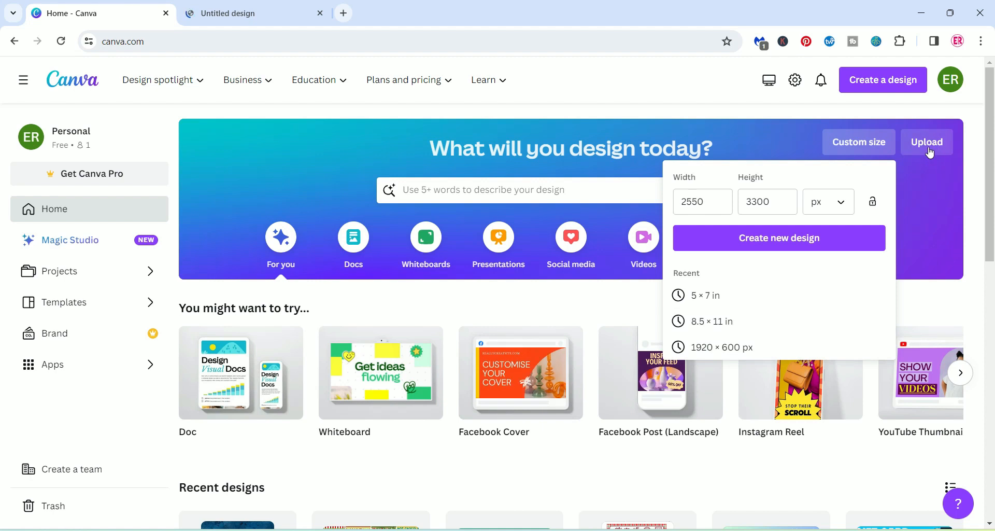
pyautogui.click(711, 321)
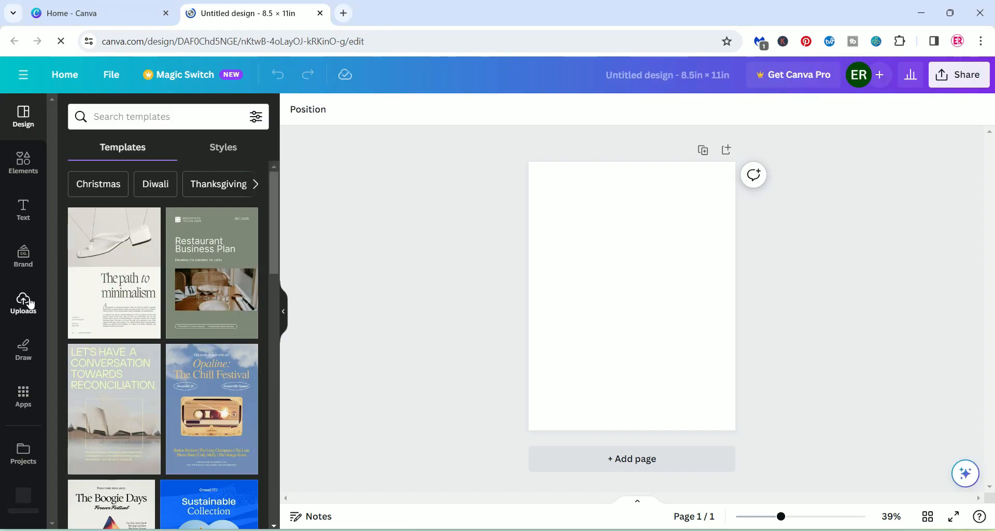
# Place the uploaded Elf Mail label sheet and stretch it across the full page
pyautogui.click(23, 302)
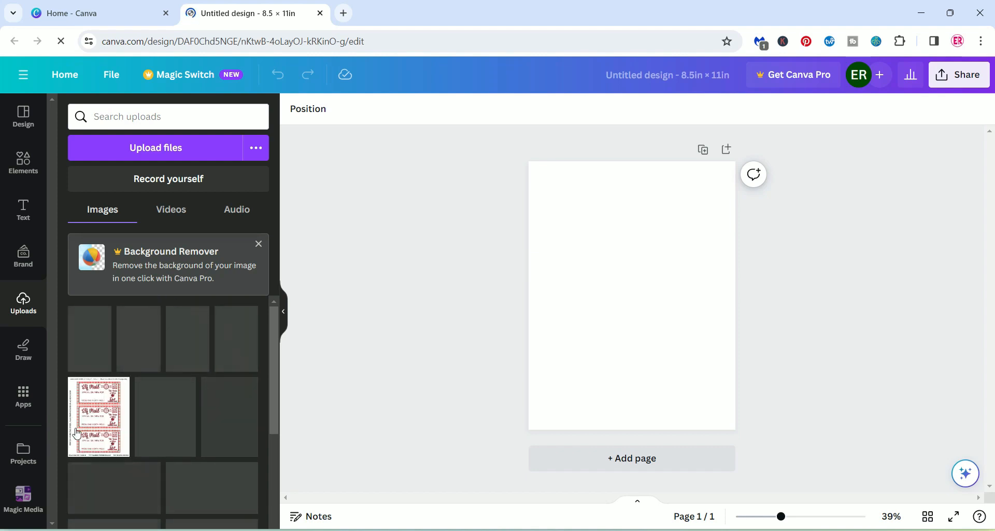
pyautogui.click(99, 416)
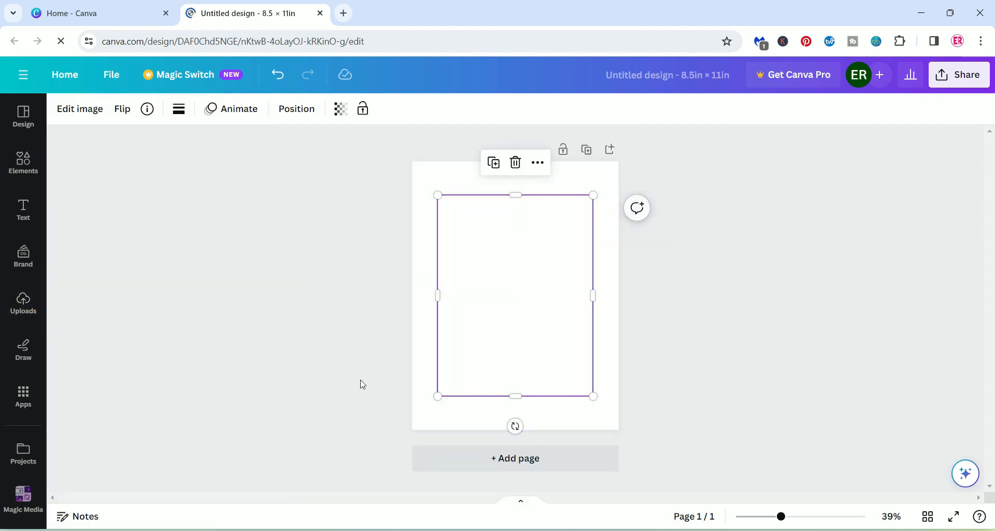
pyautogui.moveTo(438, 396)
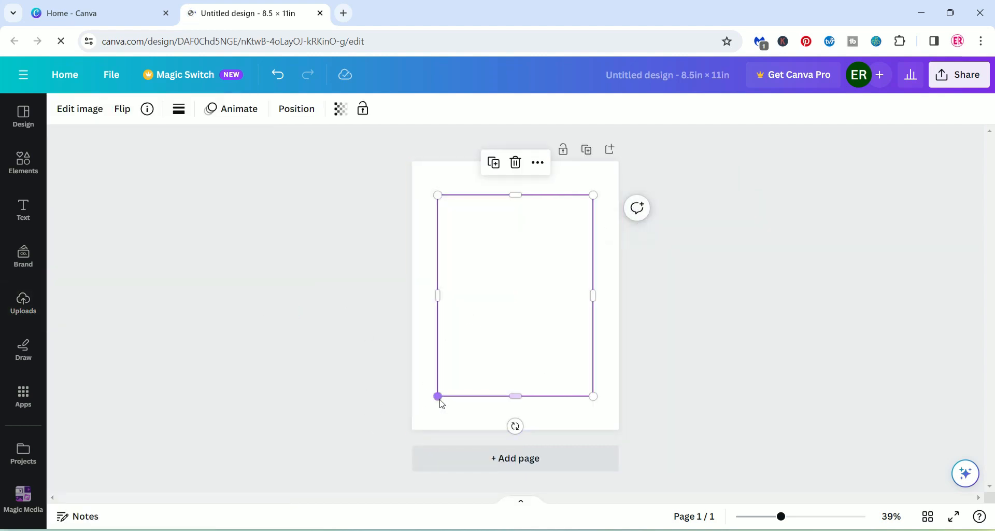
pyautogui.moveTo(437, 396); pyautogui.dragTo(412, 429)
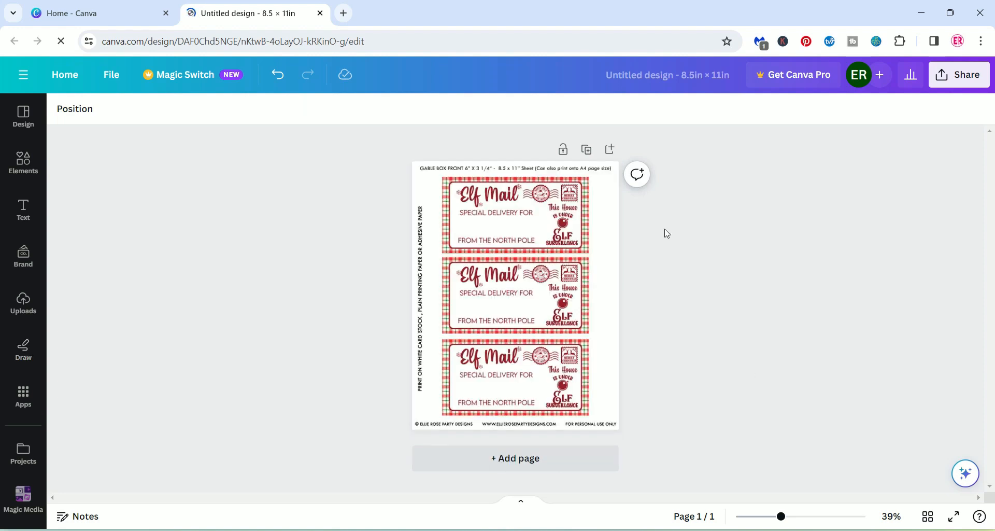
pyautogui.moveTo(662, 254)
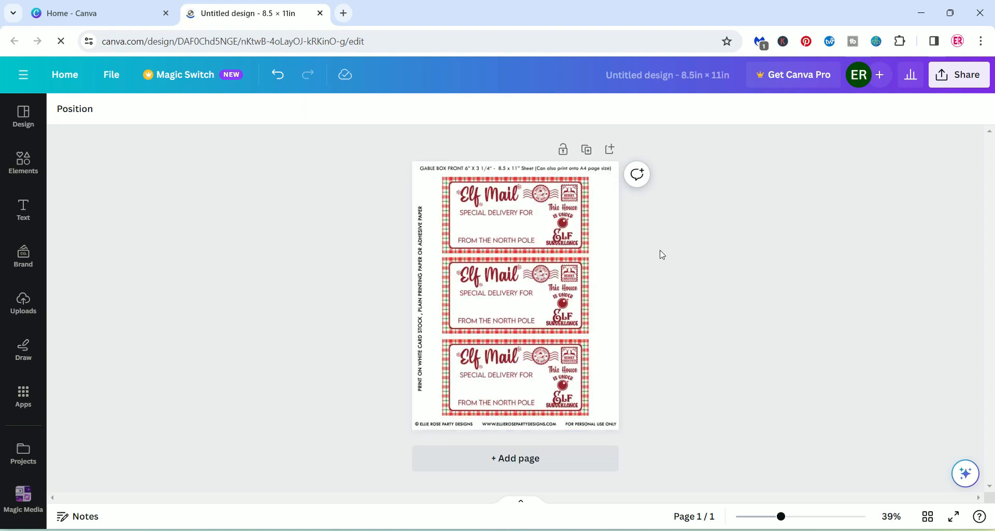
pyautogui.moveTo(667, 95)
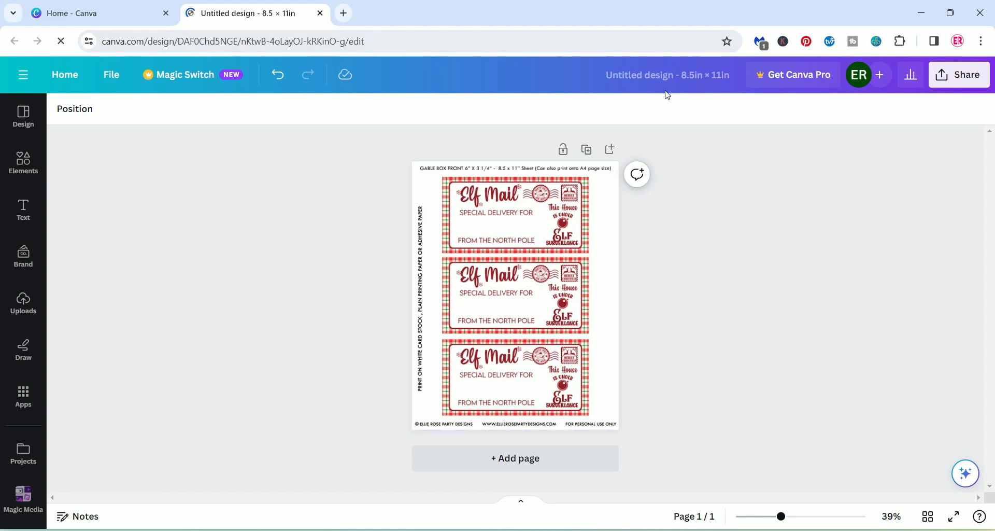
# Zoom the canvas to about 78% to view the top Elf Mail labels
pyautogui.click(508, 286)
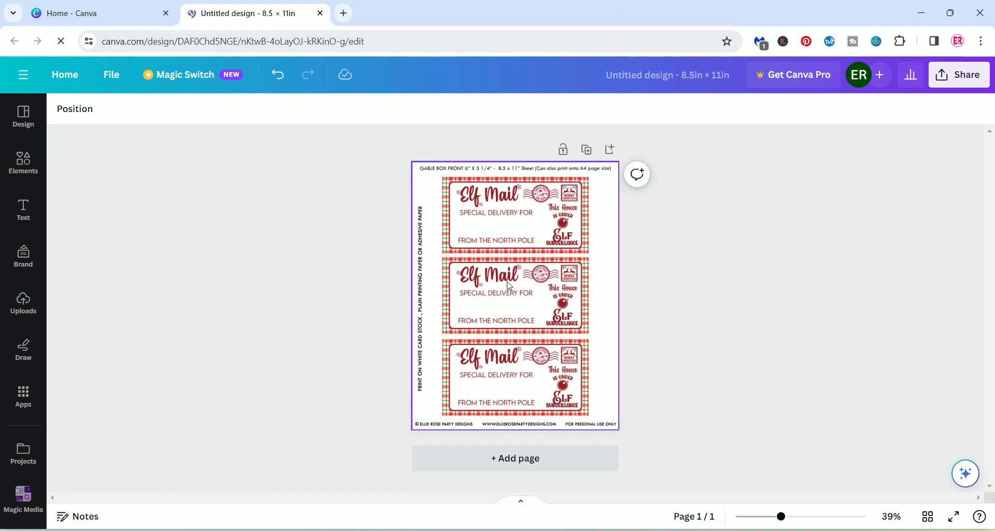
pyautogui.moveTo(530, 279)
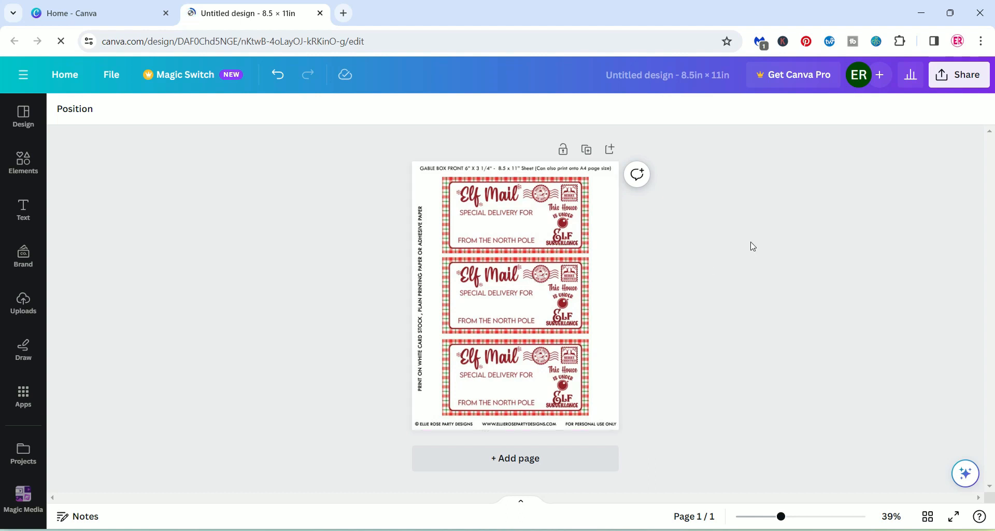
pyautogui.moveTo(965, 474)
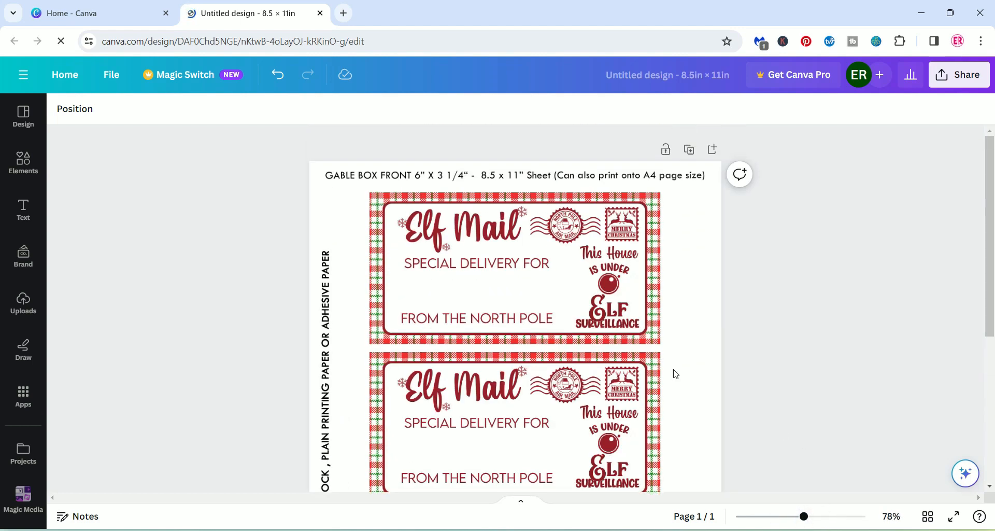
pyautogui.moveTo(23, 209)
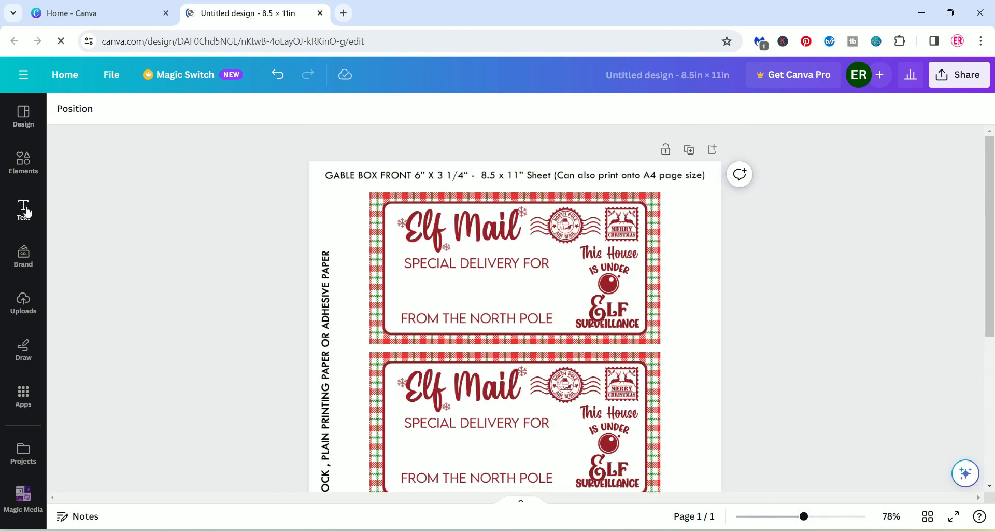
# Add an 'Add a heading' text box over the top label
pyautogui.click(23, 210)
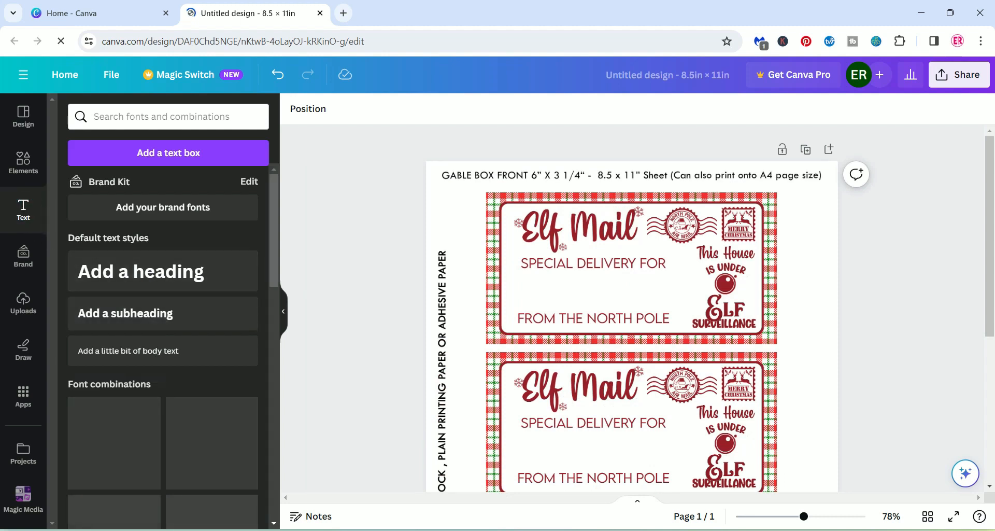
pyautogui.click(162, 271)
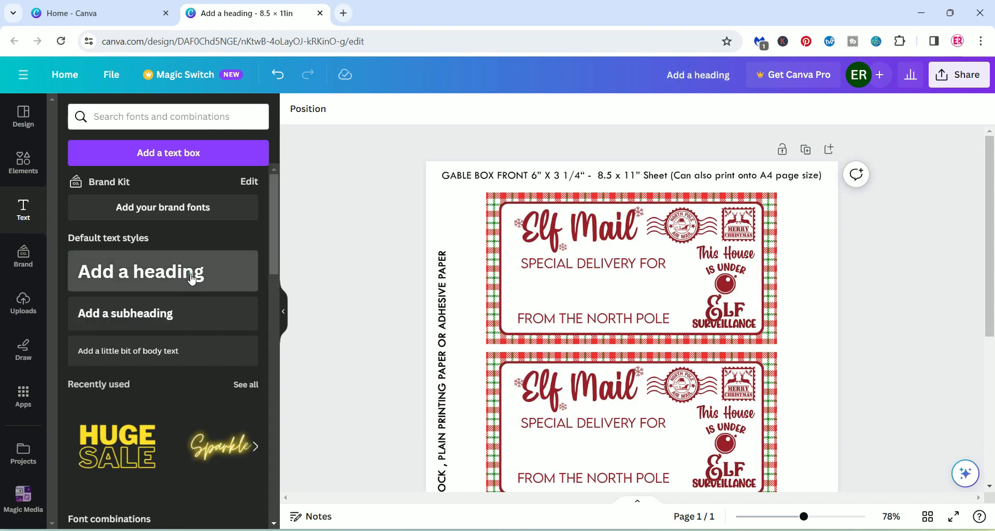
pyautogui.click(140, 271)
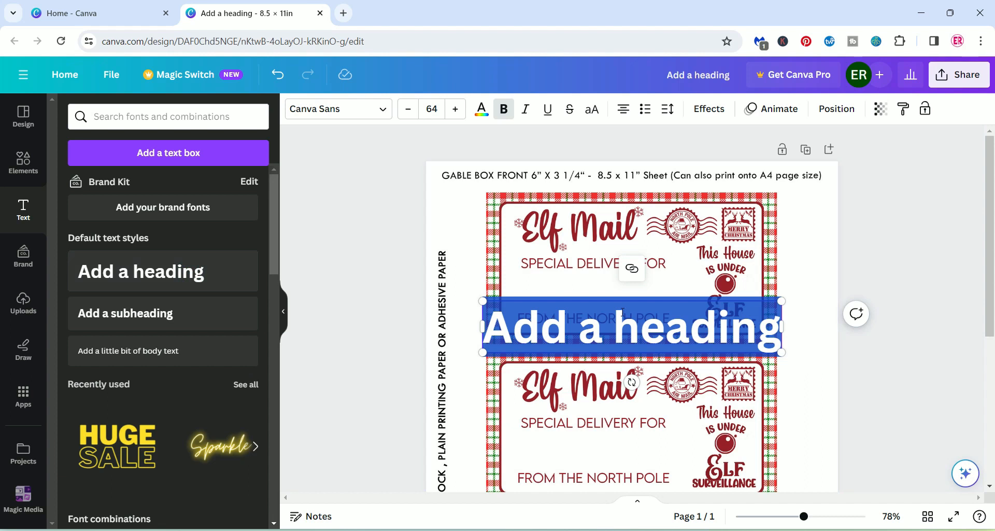
pyautogui.moveTo(40, 288)
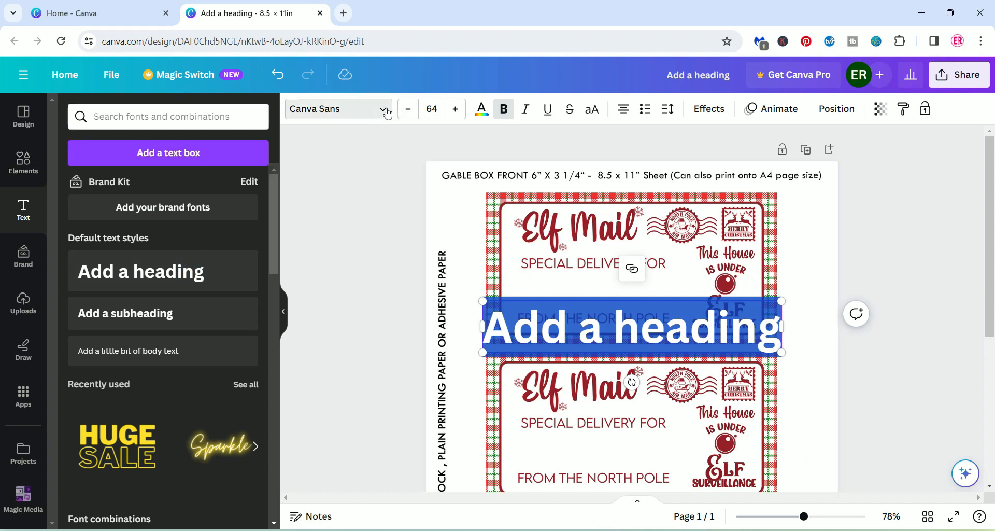
# Set the heading font to Noto Serif from Recently used
pyautogui.click(334, 108)
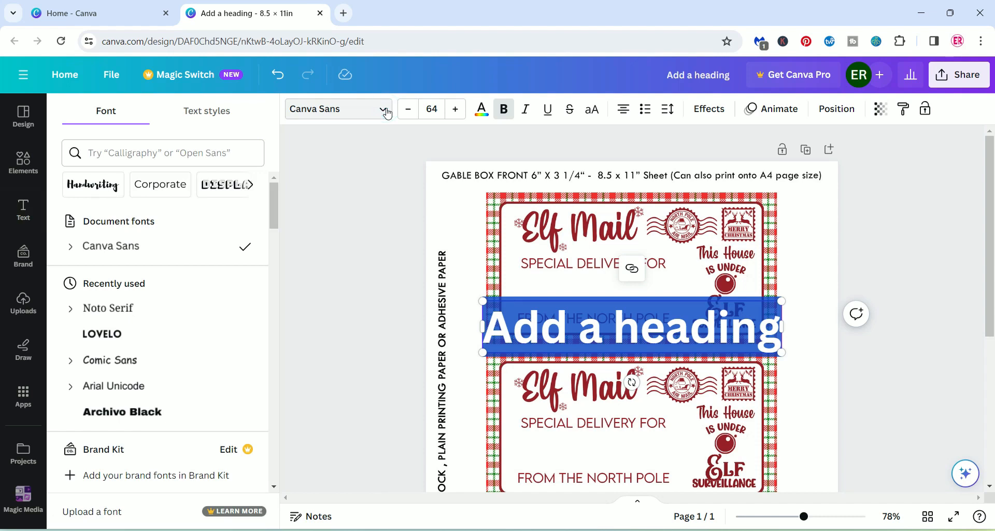
pyautogui.moveTo(206, 313)
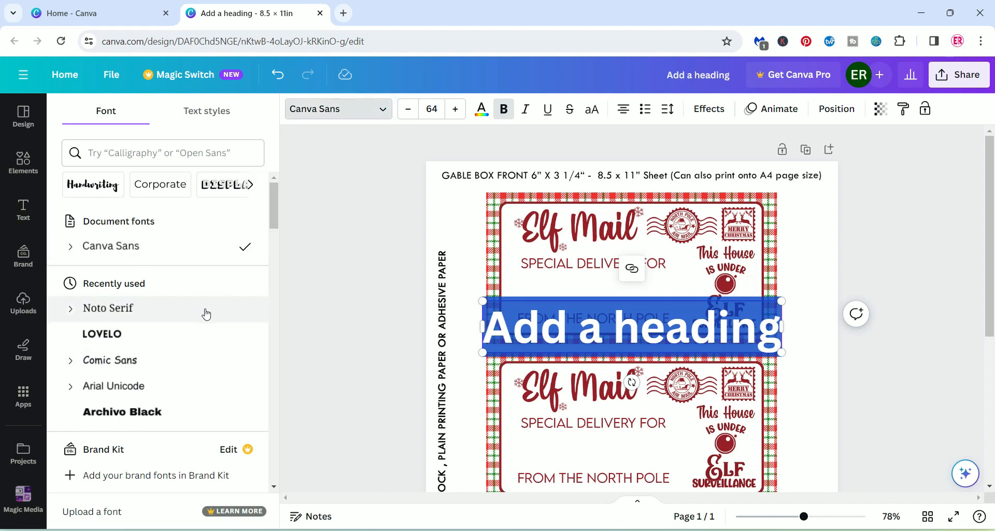
pyautogui.click(107, 308)
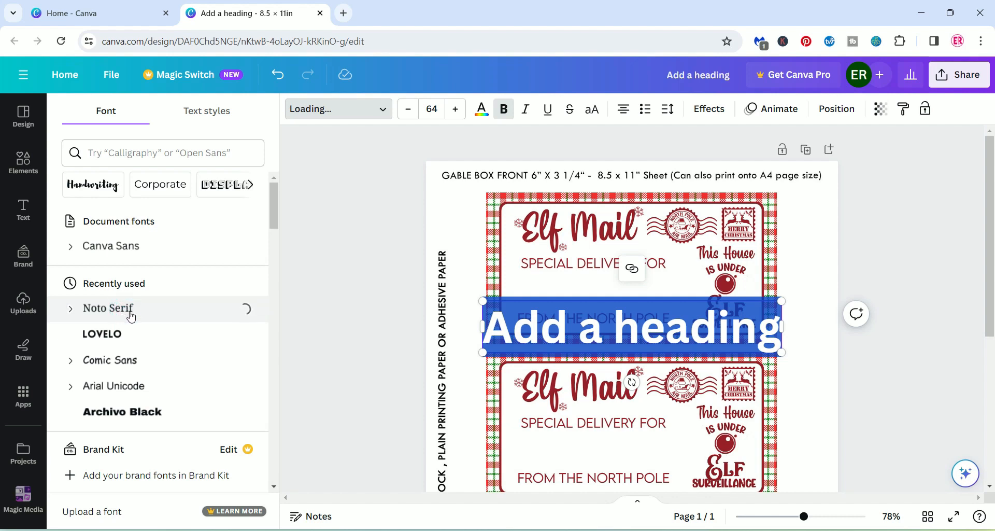
pyautogui.click(108, 308)
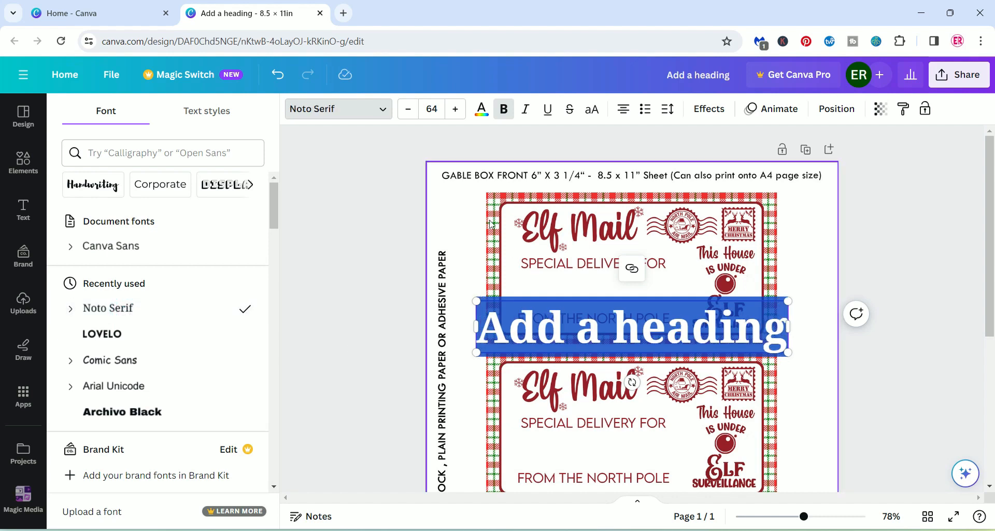
pyautogui.moveTo(240, 127)
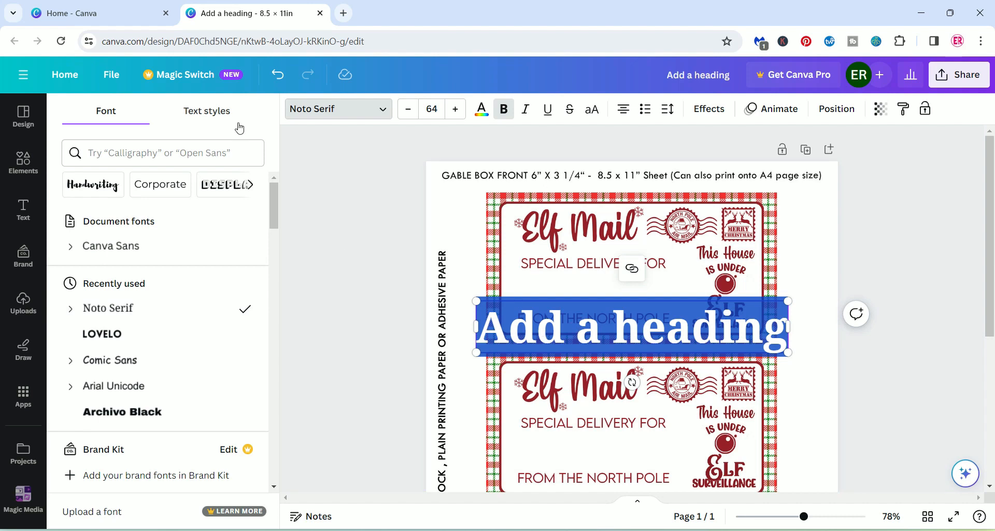
# Colour the heading custom green #1D8026 and edit its text to 'Tony & Sam'
pyautogui.click(480, 108)
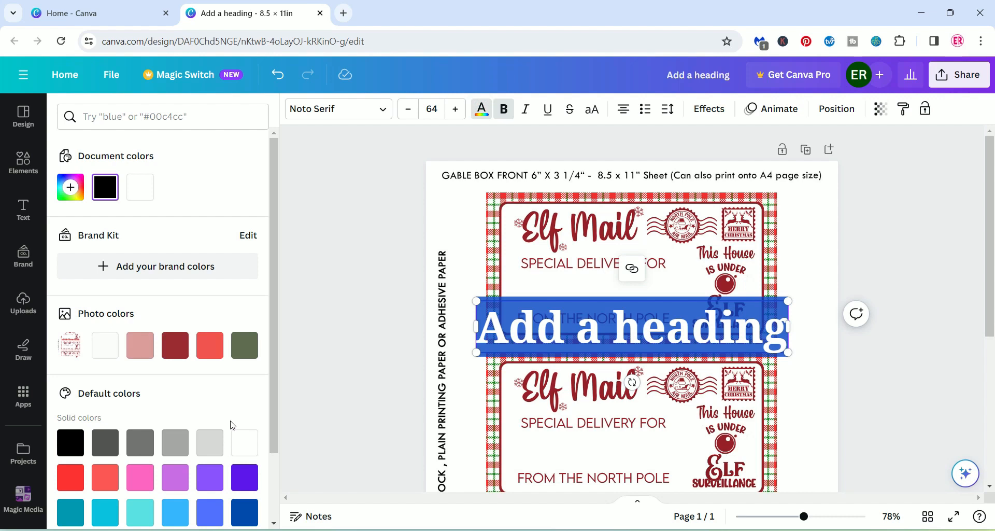
pyautogui.moveTo(344, 363)
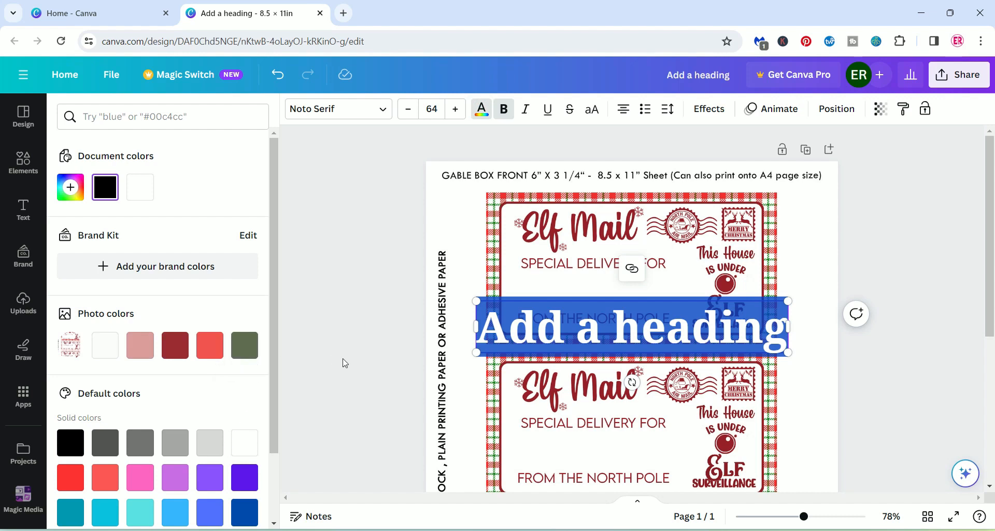
pyautogui.click(70, 187)
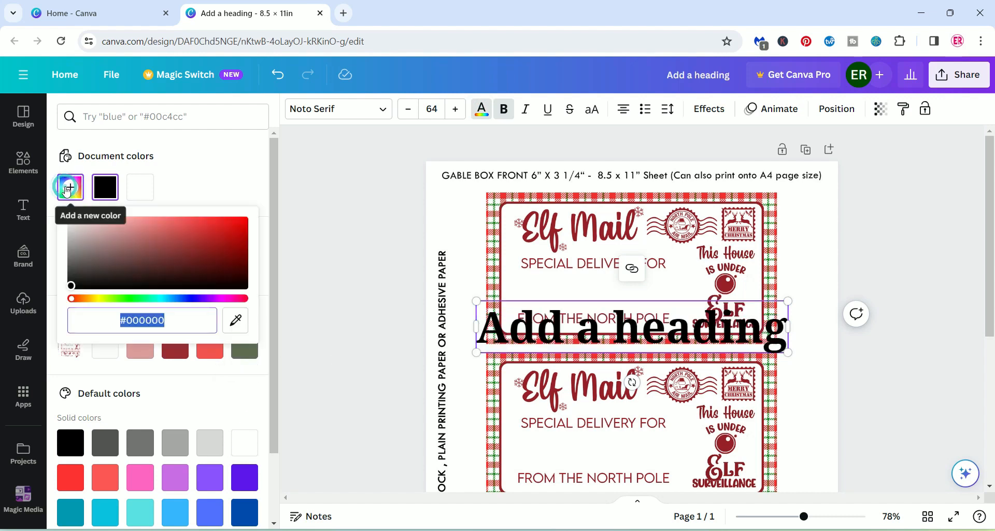
pyautogui.click(235, 320)
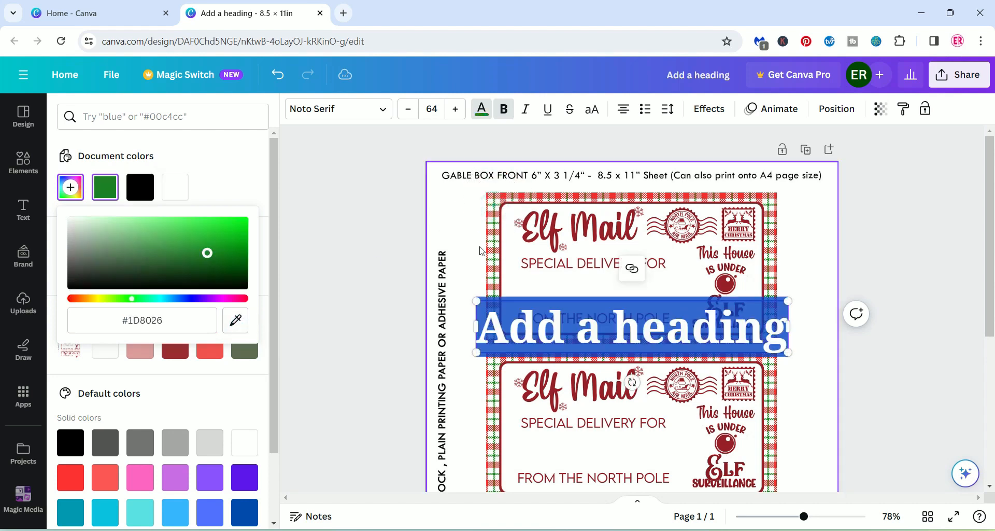
pyautogui.click(105, 187)
pyautogui.write('Tony & Sam')
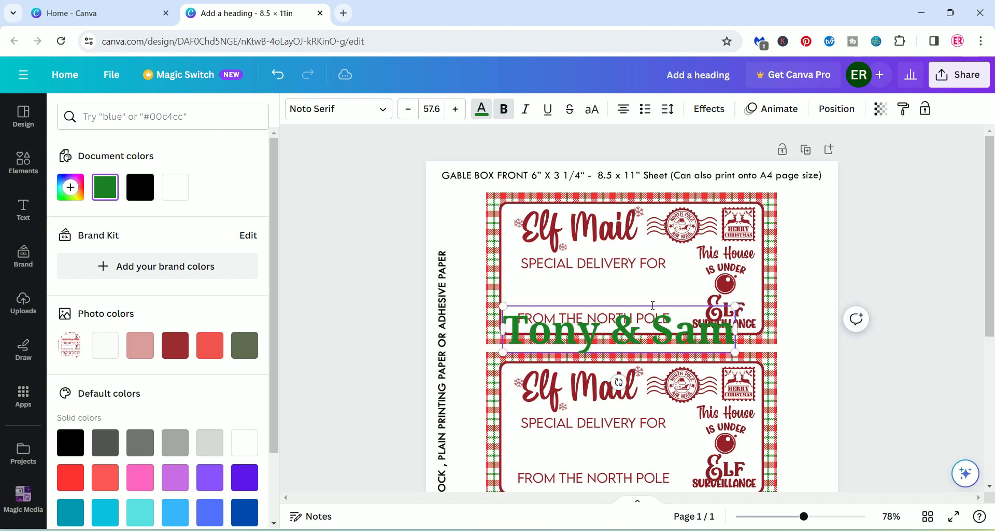
# Open the Text panel while fitting the green name between the first label's delivery lines
pyautogui.click(23, 209)
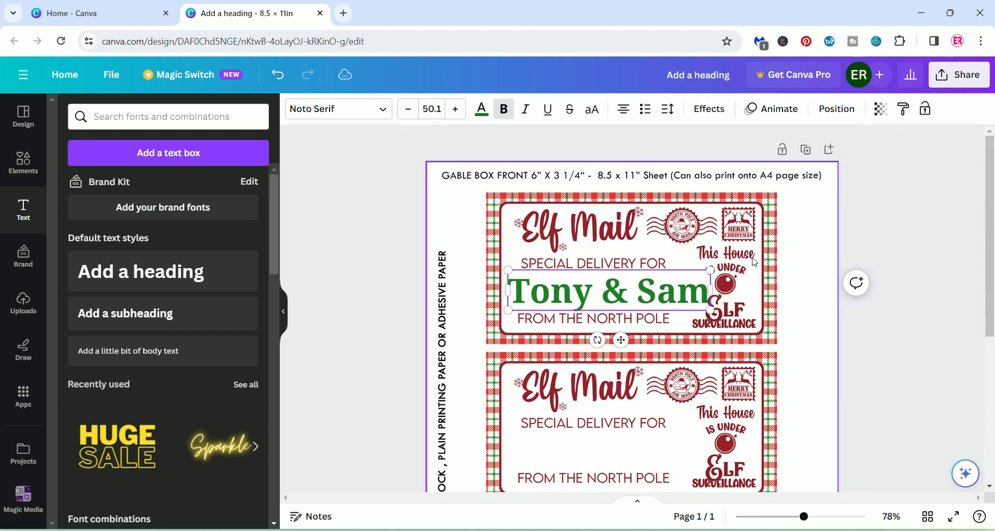
pyautogui.moveTo(626, 294)
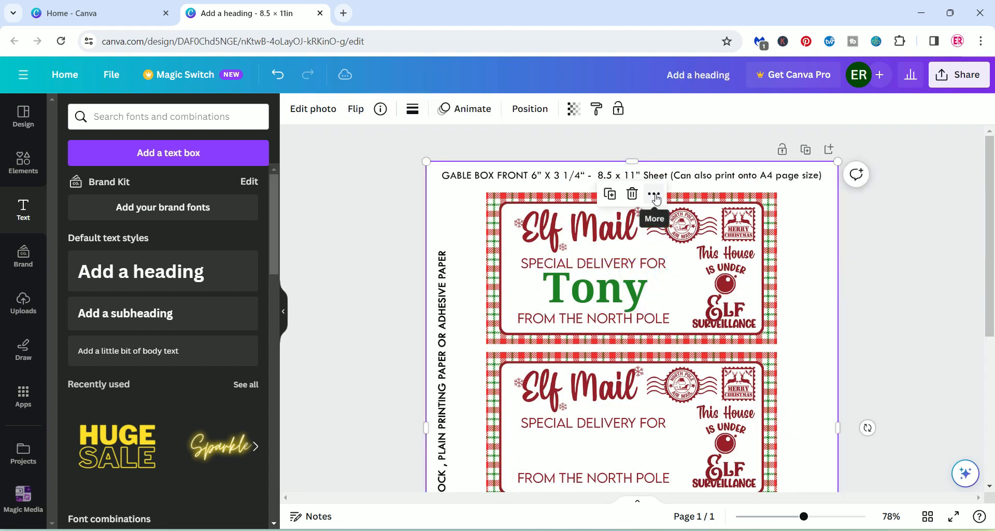
# Duplicate the green name onto the second label and retype it as 'Sam'
pyautogui.click(591, 287)
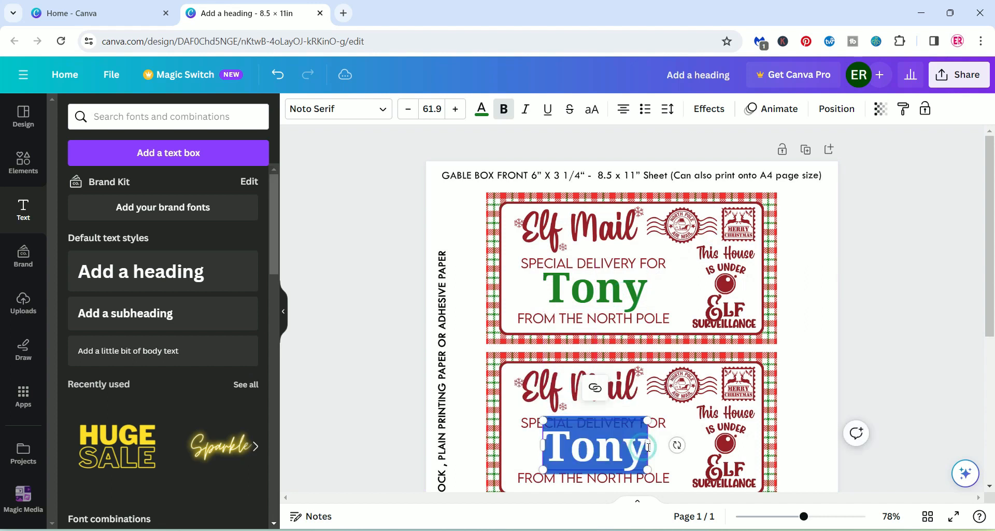
pyautogui.write('Sam')
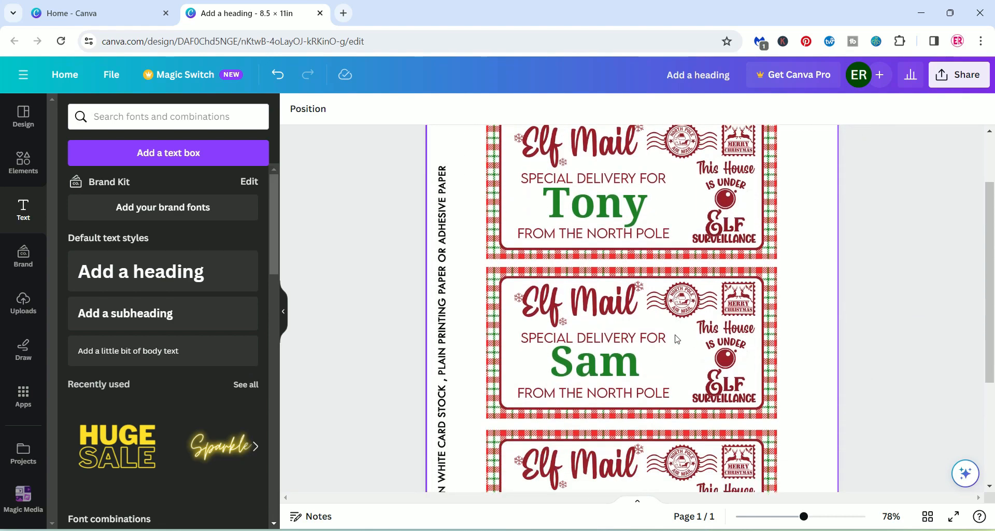
pyautogui.scroll(3)
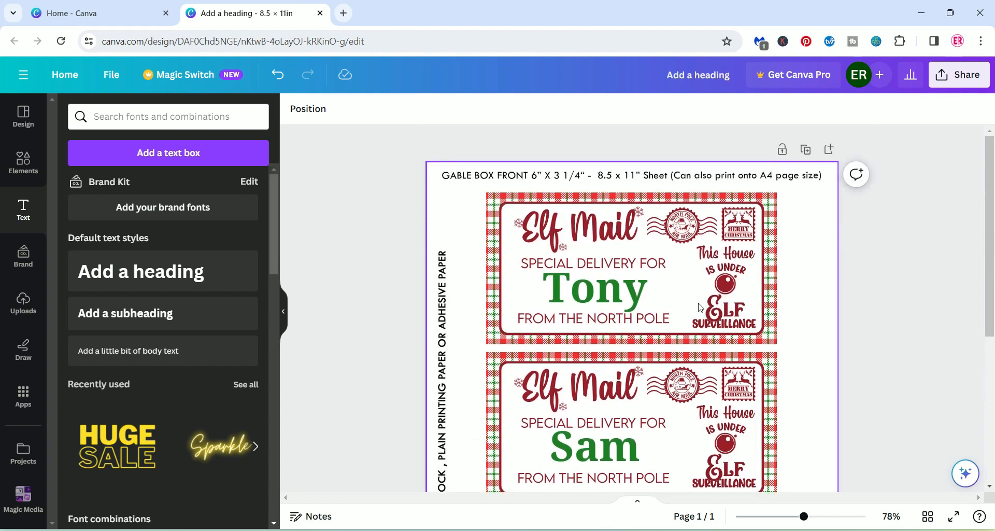
pyautogui.moveTo(686, 302)
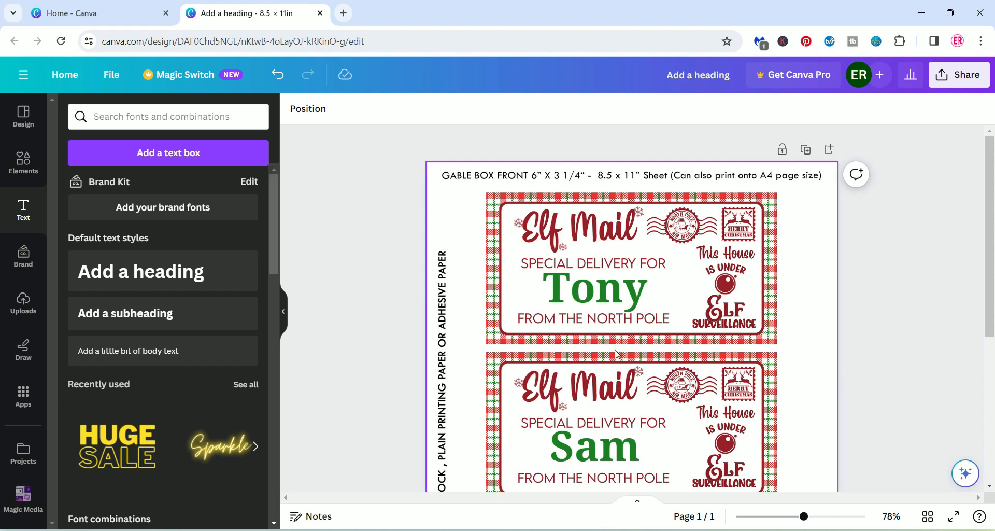
# Select the label element and open the design's Share menu
pyautogui.click(590, 288)
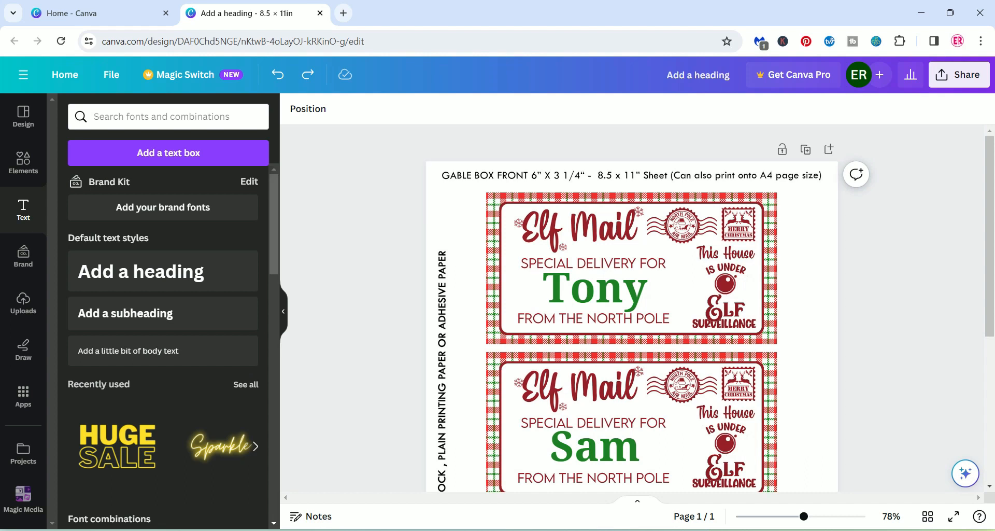
pyautogui.click(959, 74)
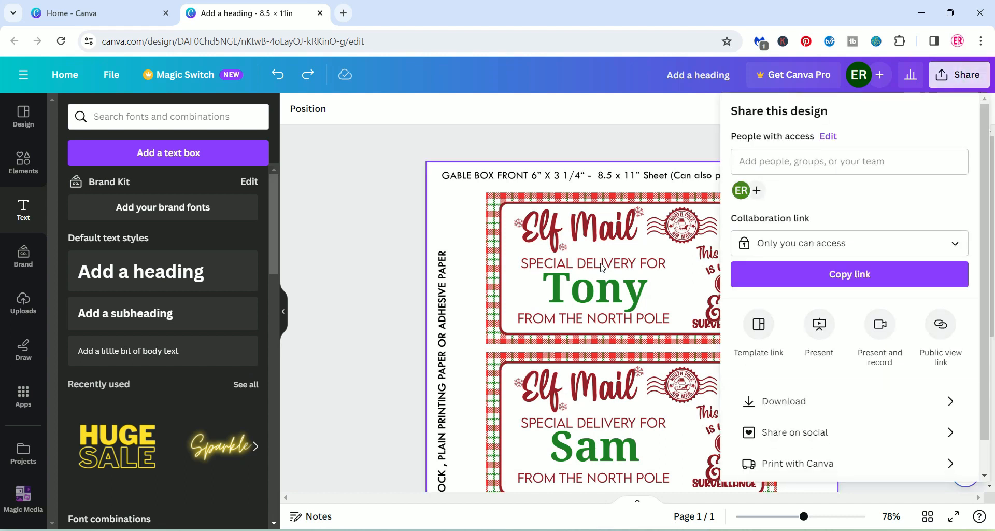
# Open Download settings and expand the File type list showing JPG, PNG and PDF formats
pyautogui.click(784, 401)
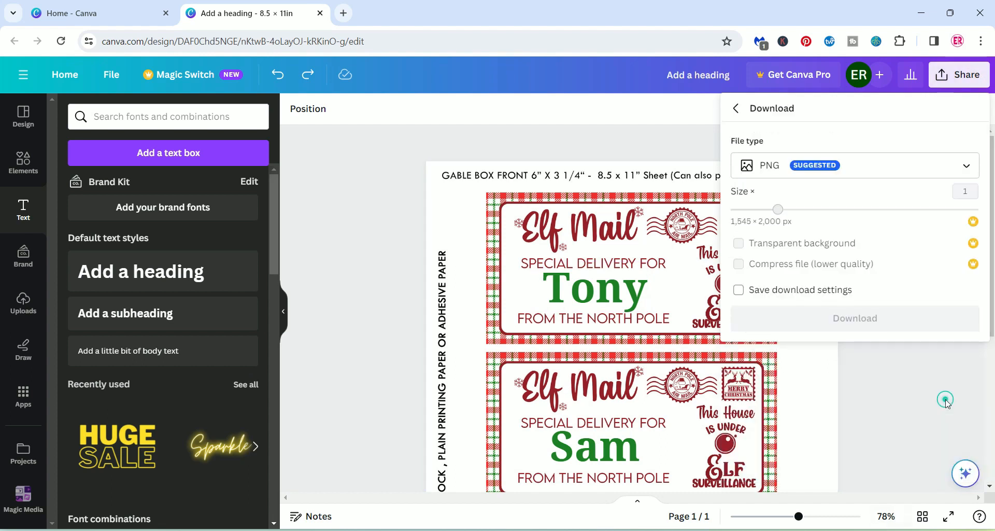
pyautogui.click(854, 165)
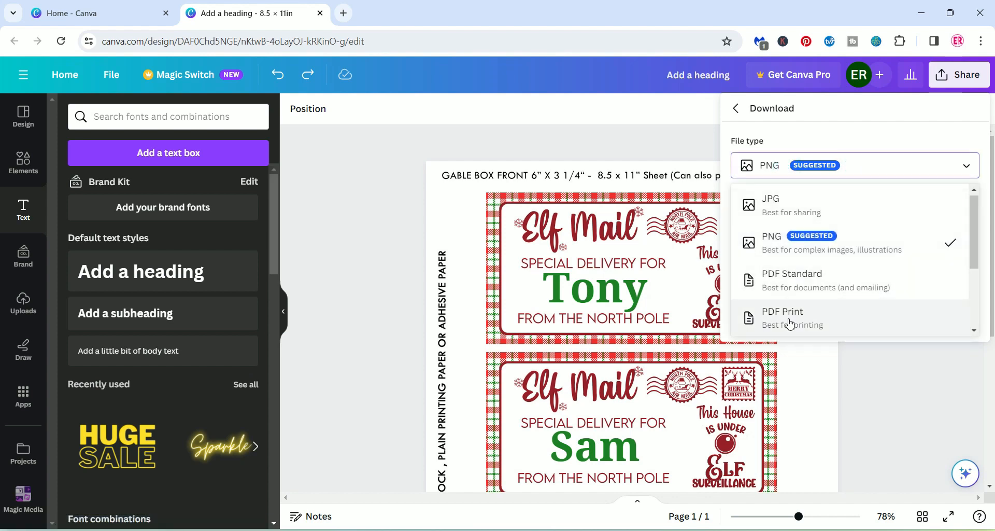
pyautogui.moveTo(820, 324)
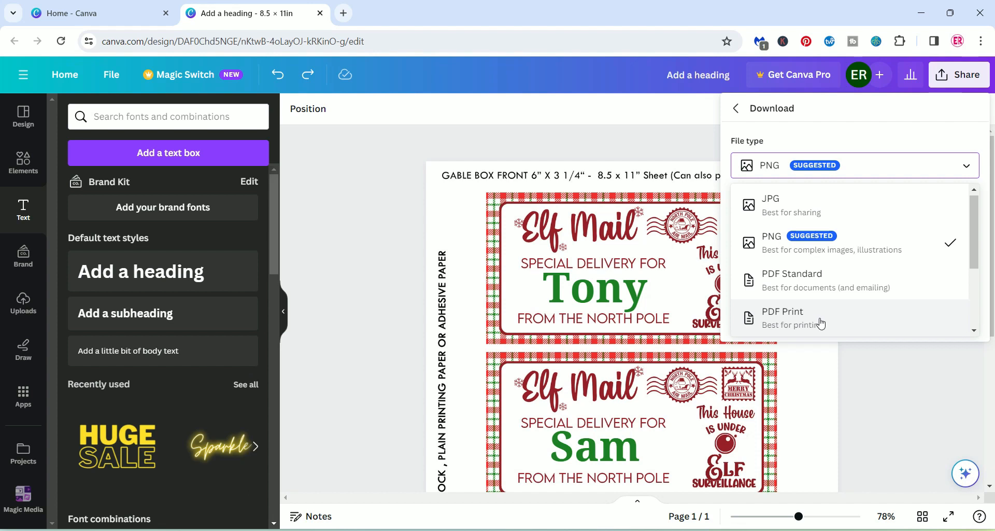